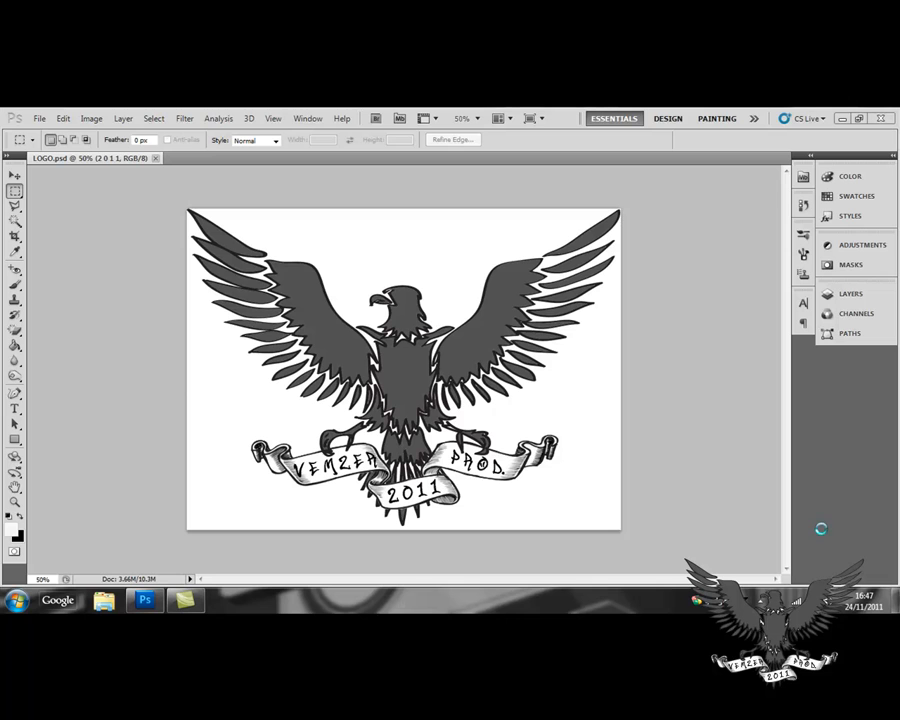
mouse_move(664, 454)
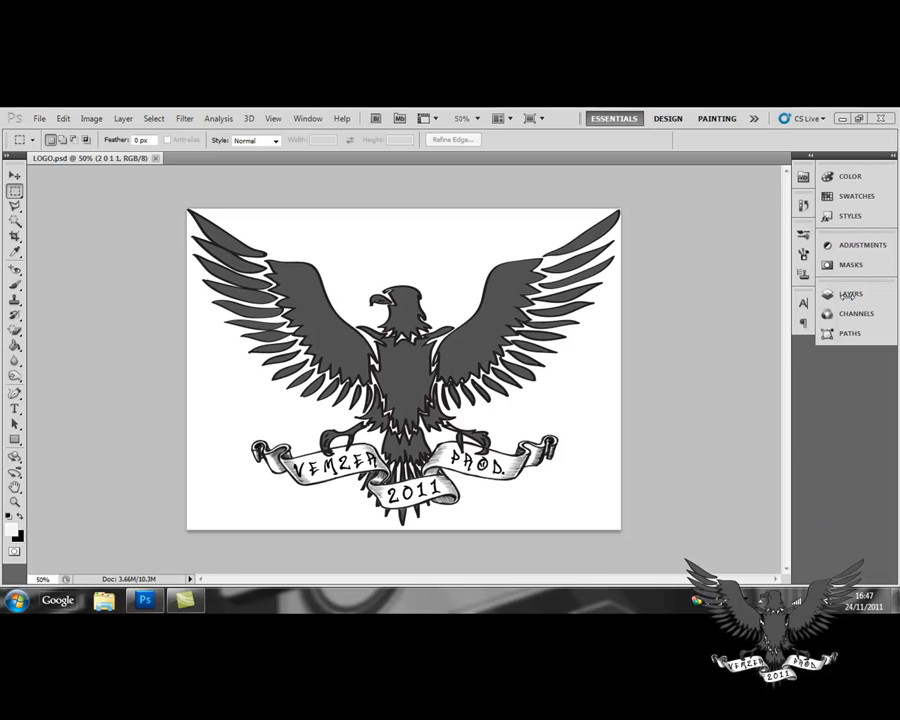
- Expand the Layers panel showing the text, eagle, banner and background layers
left_click(850, 292)
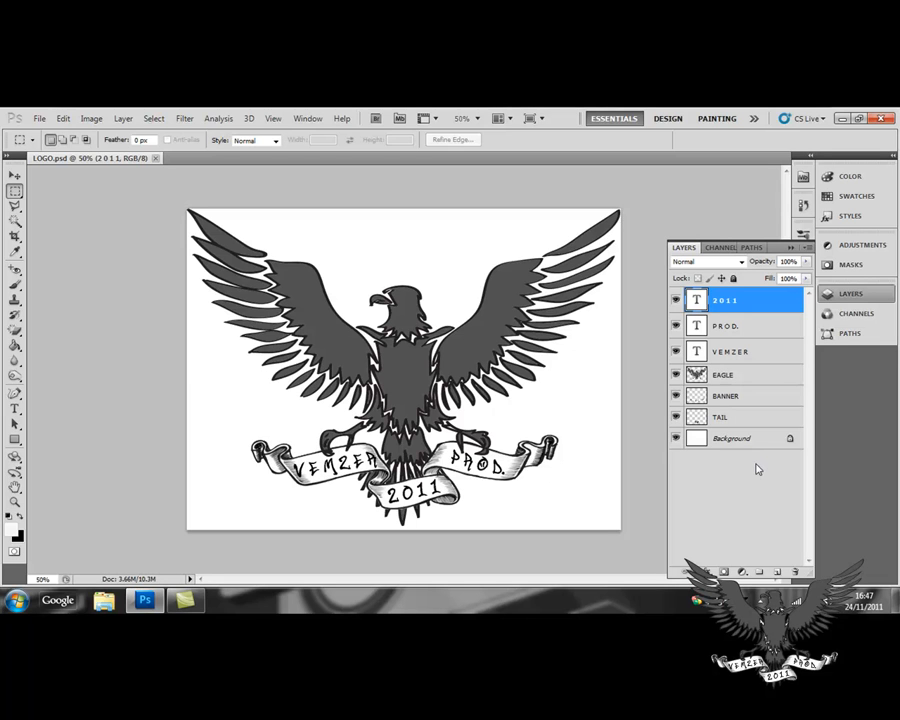
mouse_move(220, 276)
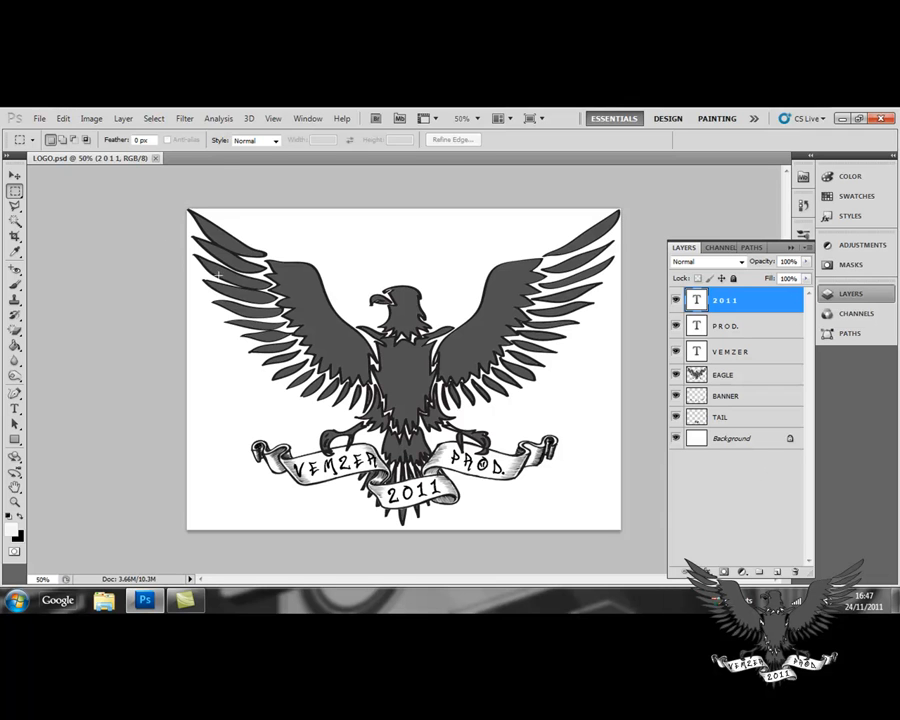
left_click(40, 118)
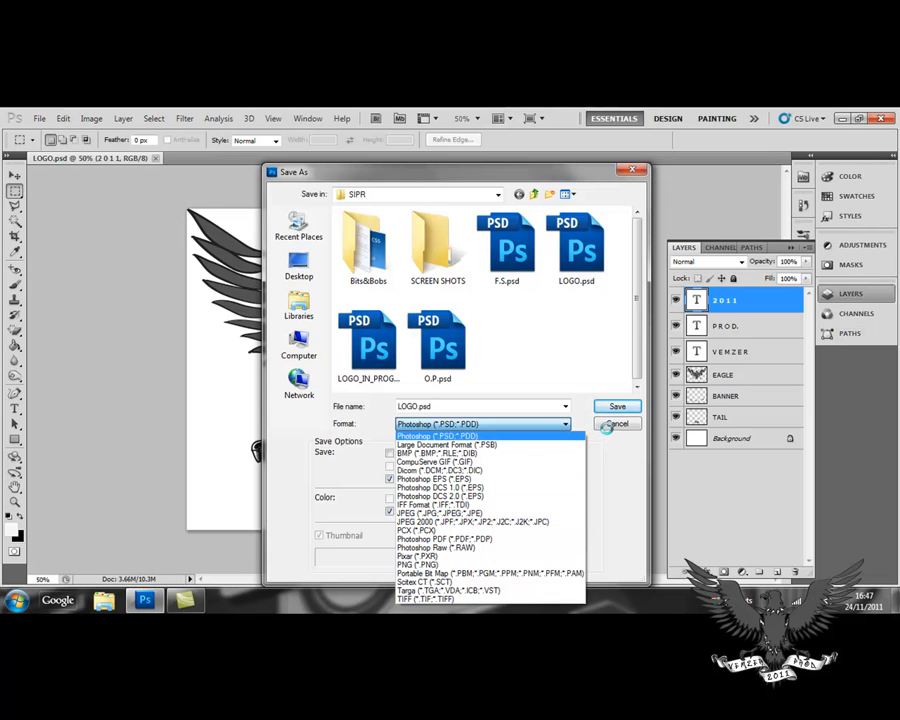
left_click(616, 424)
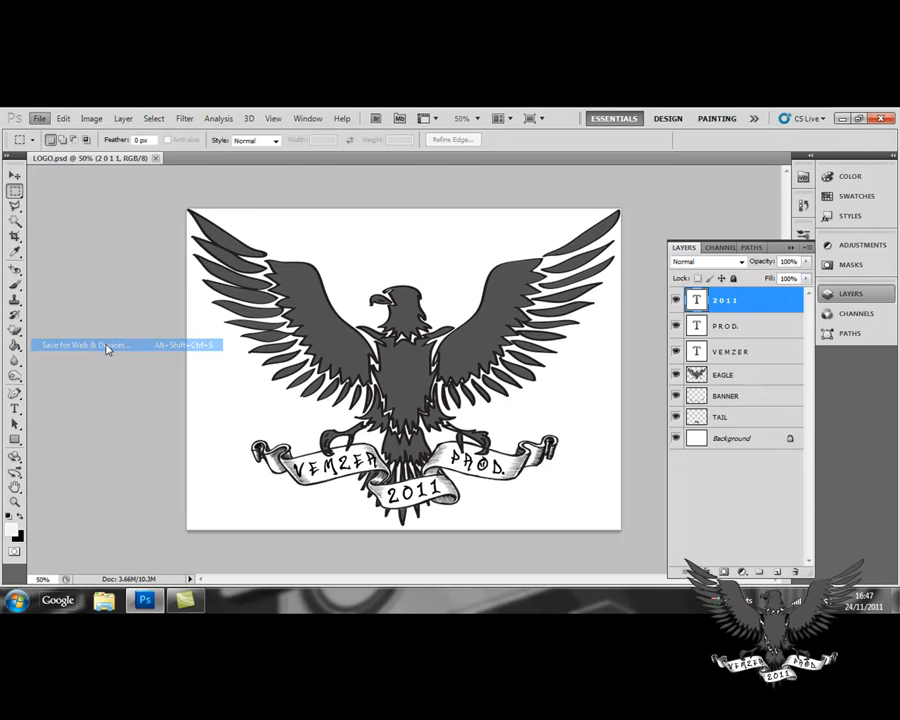
- In Save for Web & Devices, choose the PNG-24 preset and format with transparency kept on
left_click(84, 344)
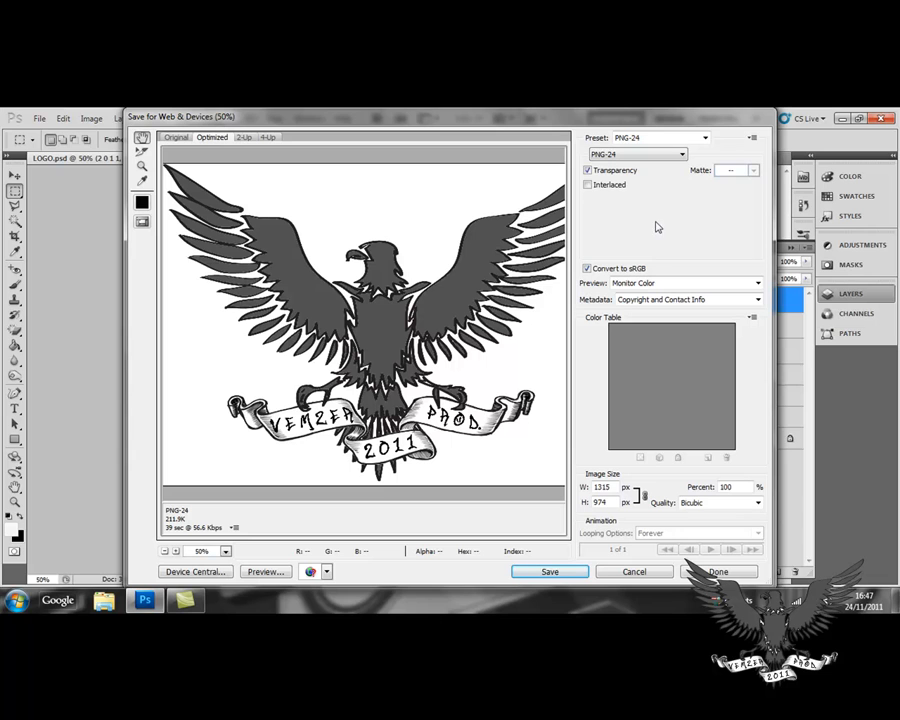
mouse_move(662, 152)
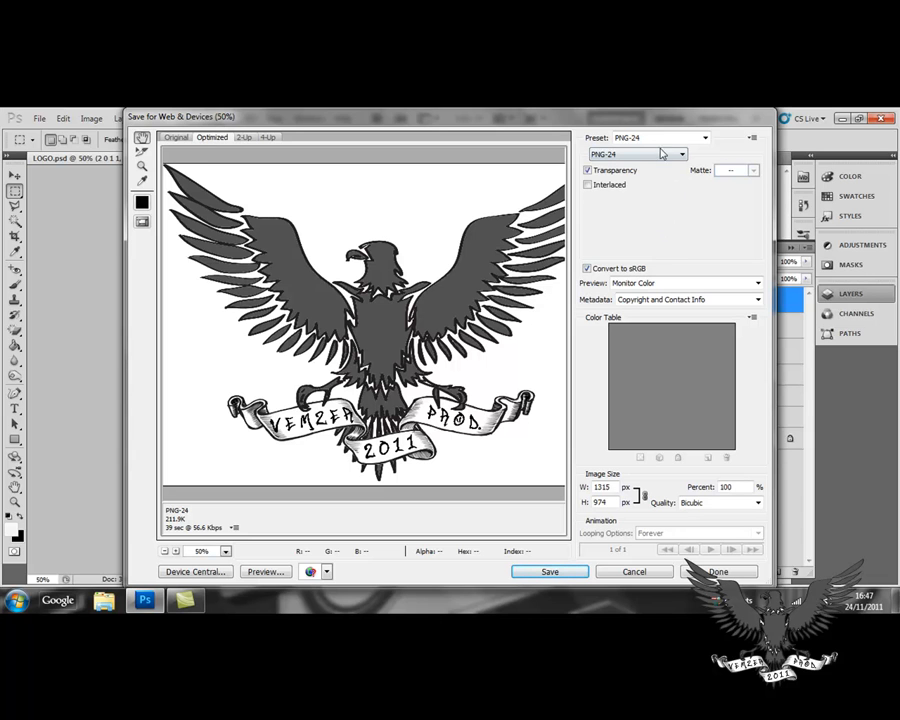
left_click(664, 152)
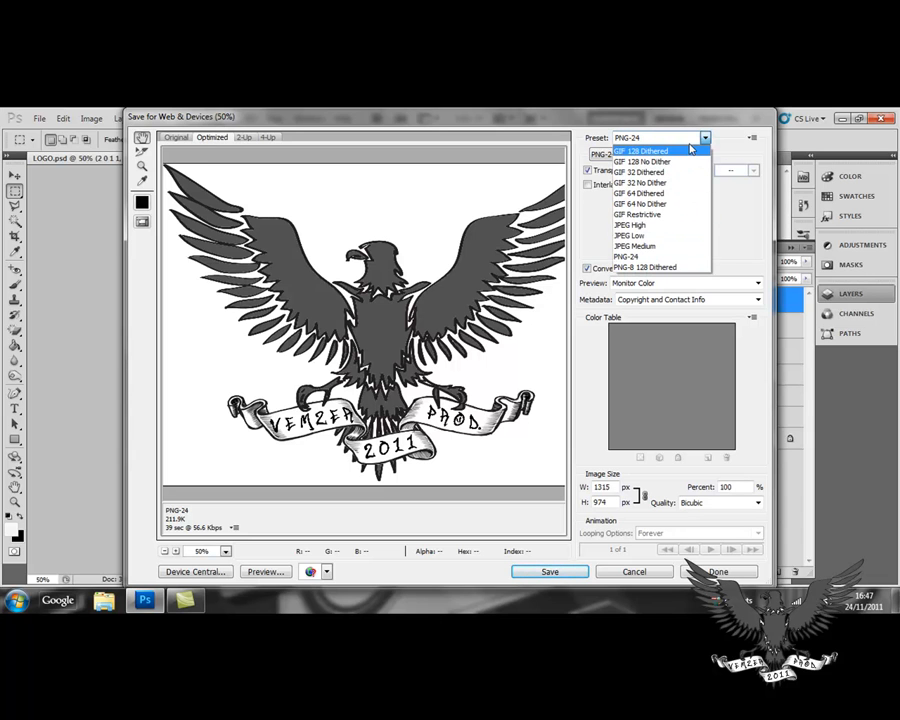
mouse_move(648, 256)
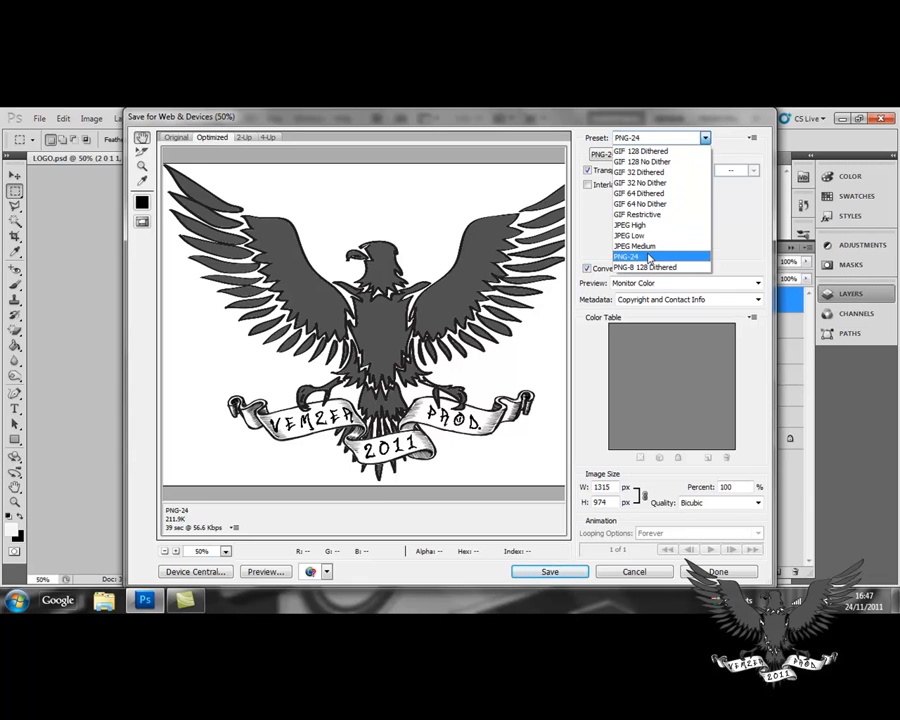
left_click(628, 256)
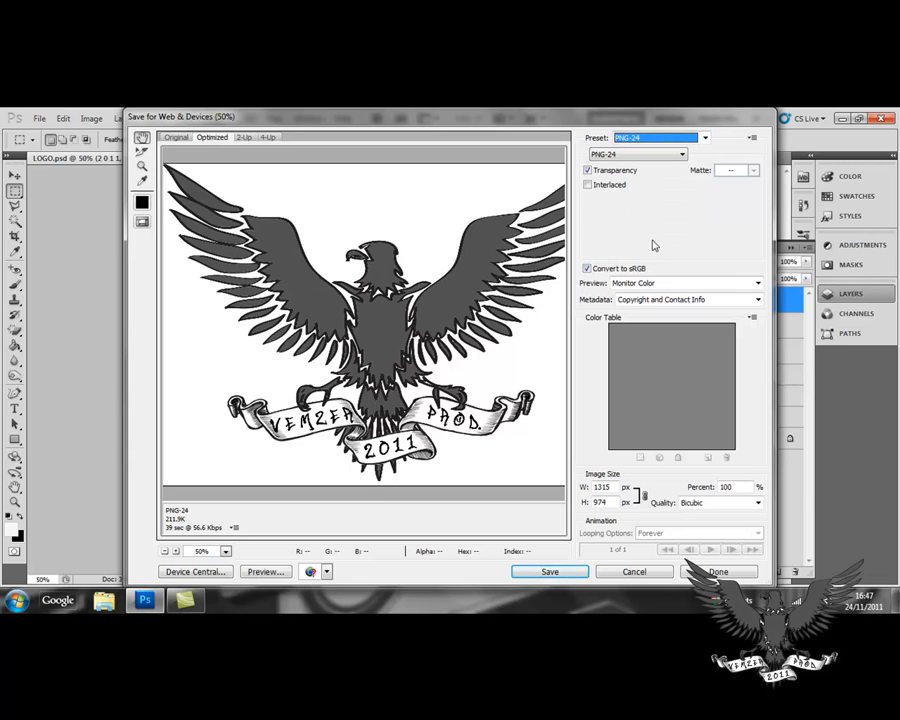
left_click(636, 154)
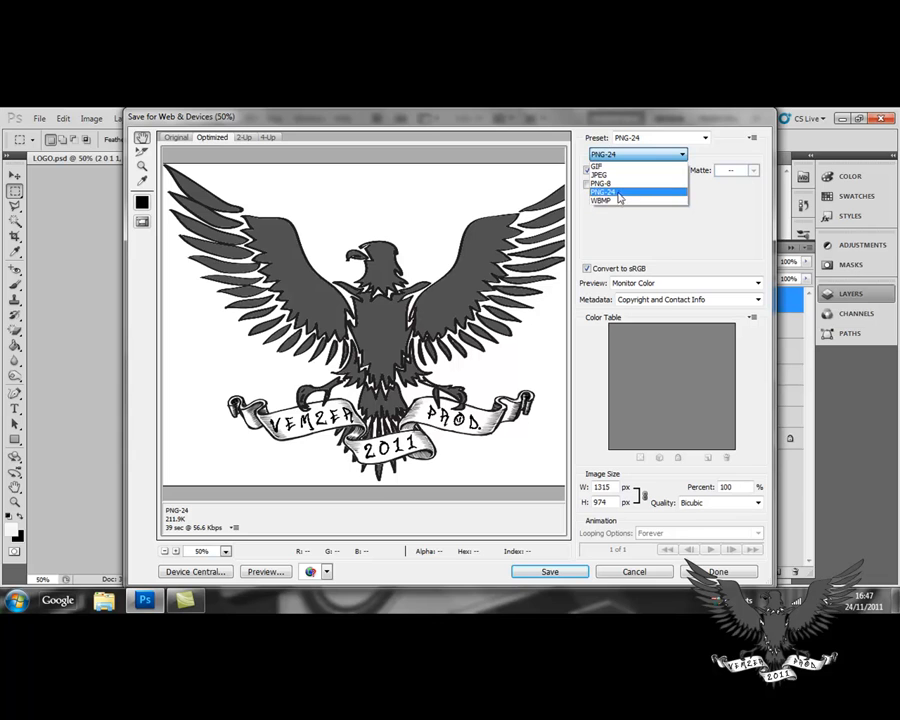
left_click(604, 192)
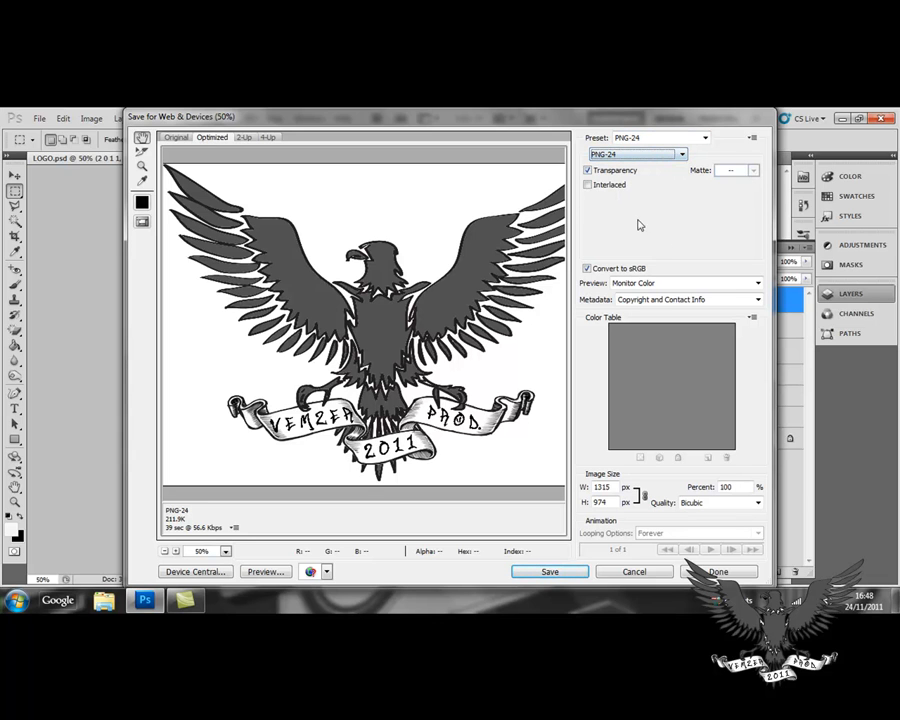
mouse_move(590, 172)
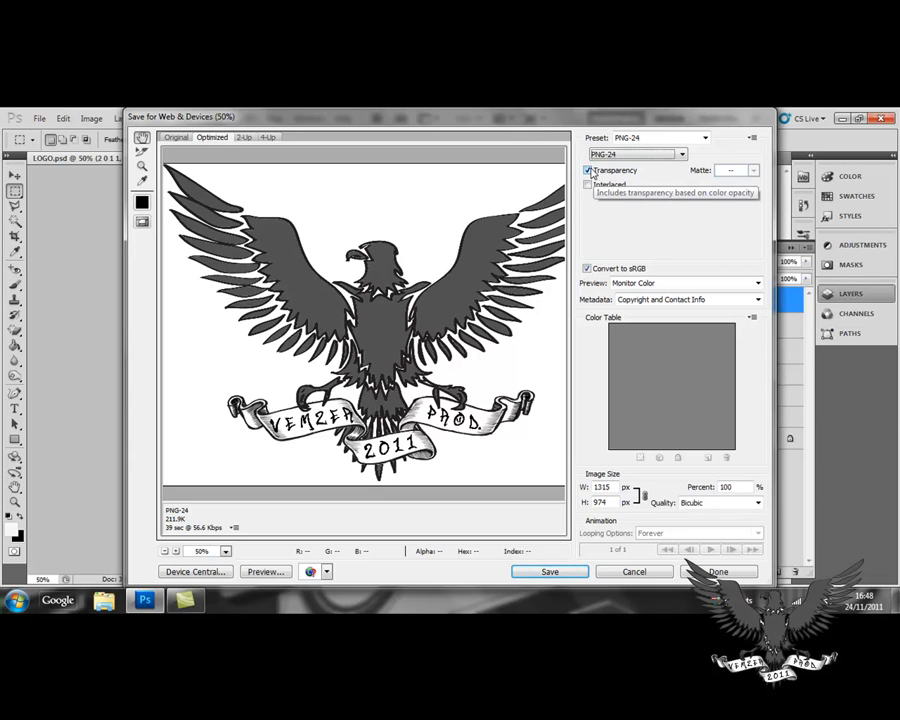
mouse_move(692, 238)
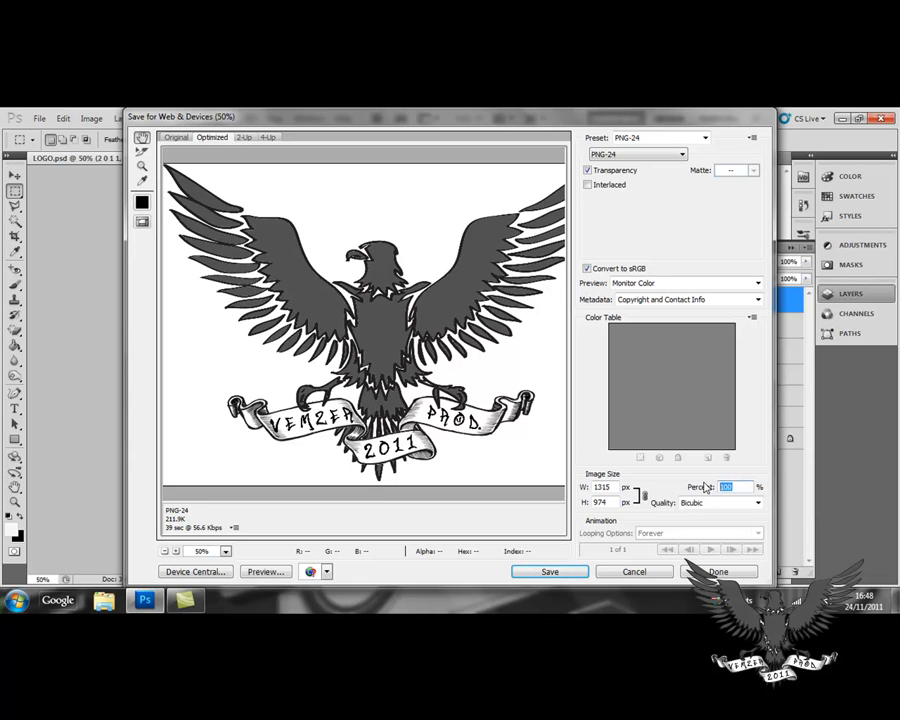
mouse_move(728, 488)
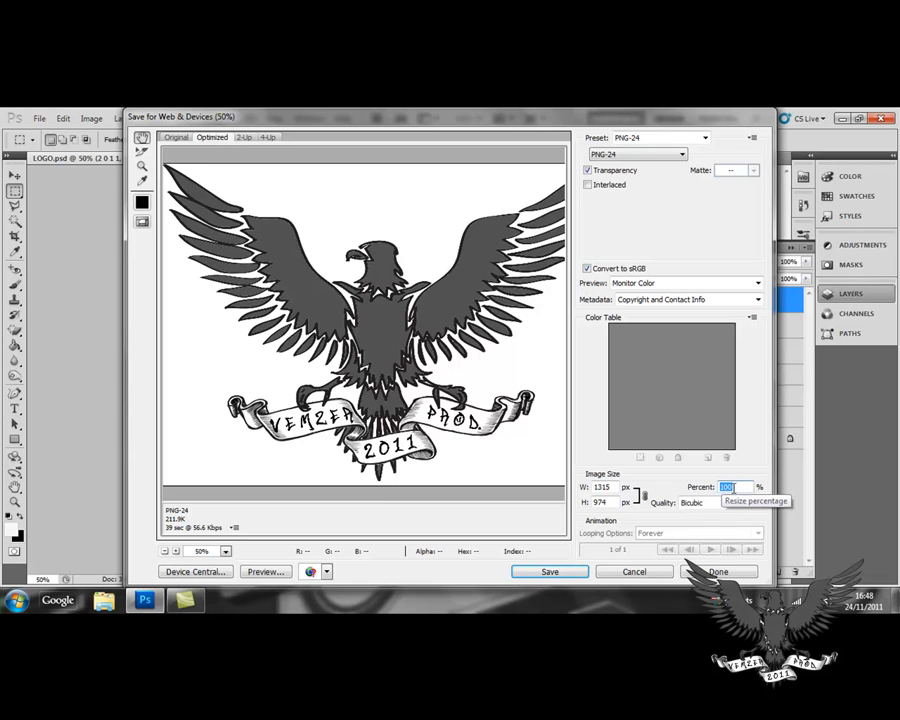
type("50")
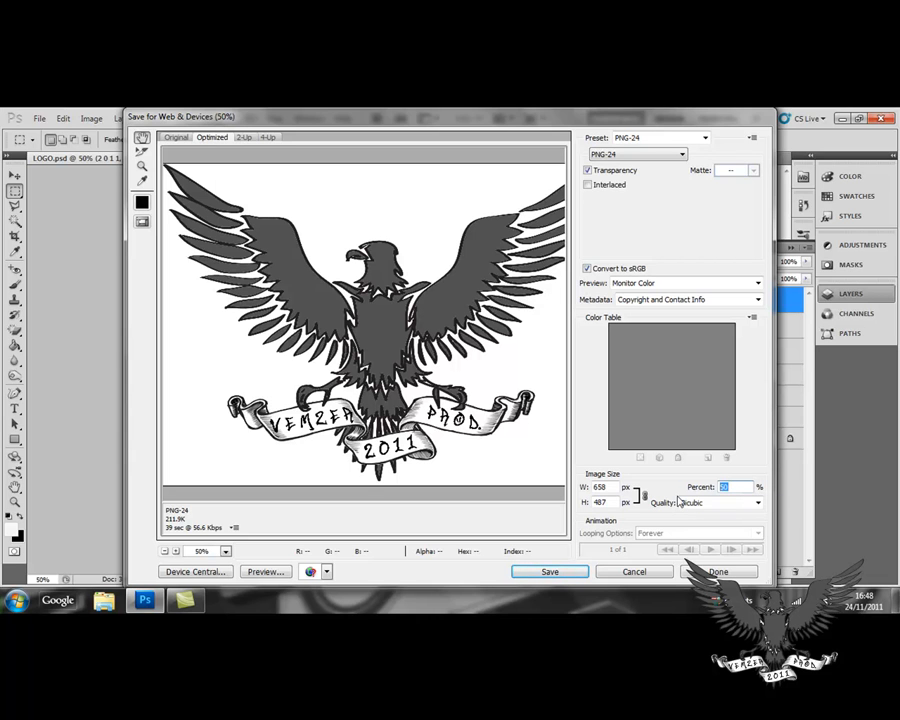
type("100")
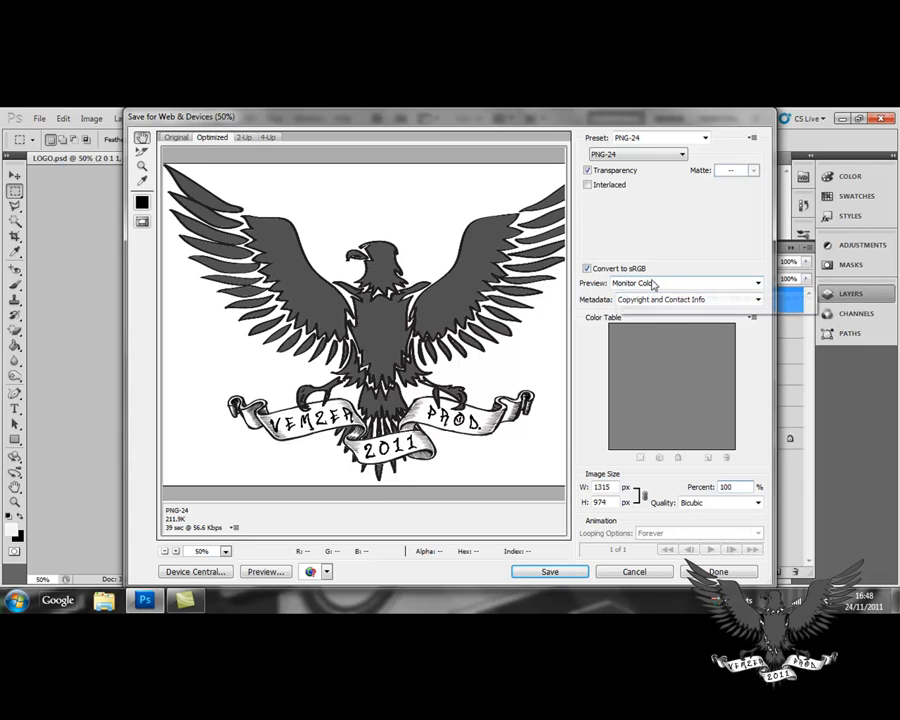
mouse_move(650, 284)
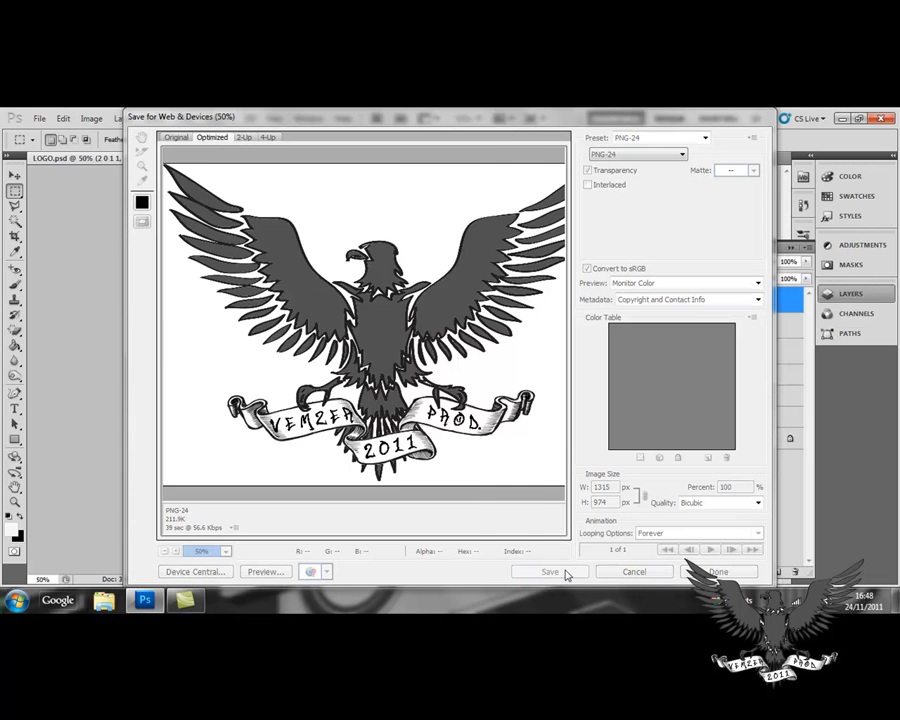
- Save the optimized PNG to the Desktop and select the new logo file there
left_click(548, 572)
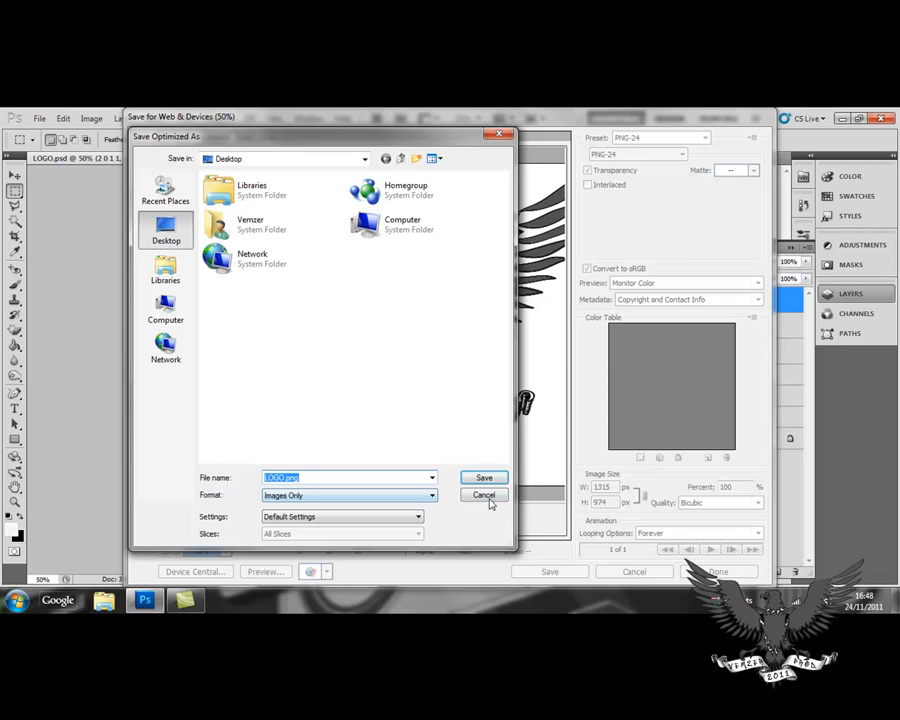
left_click(484, 496)
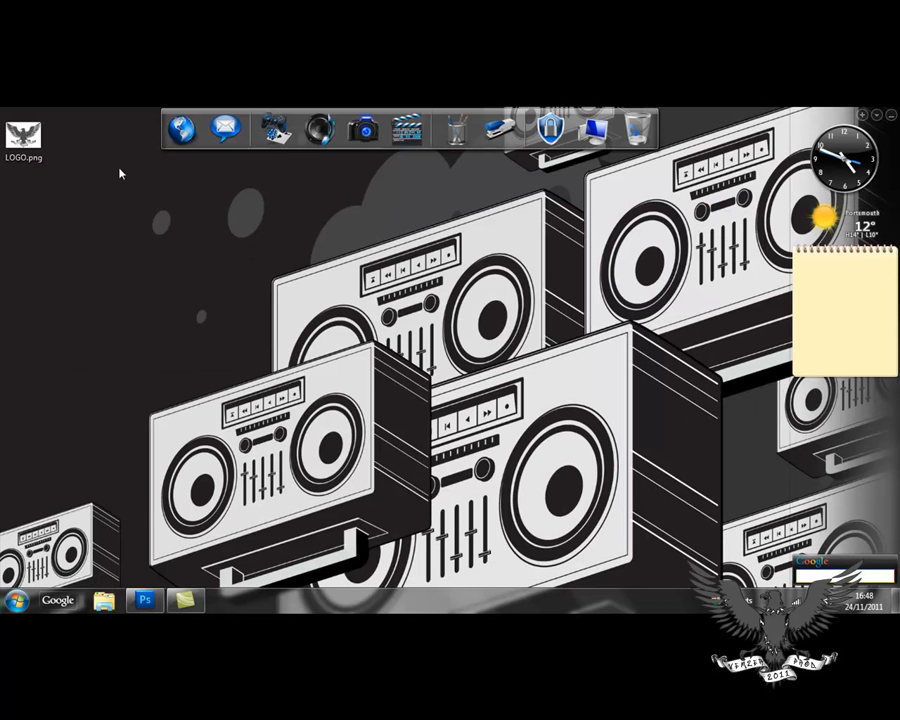
left_click(24, 136)
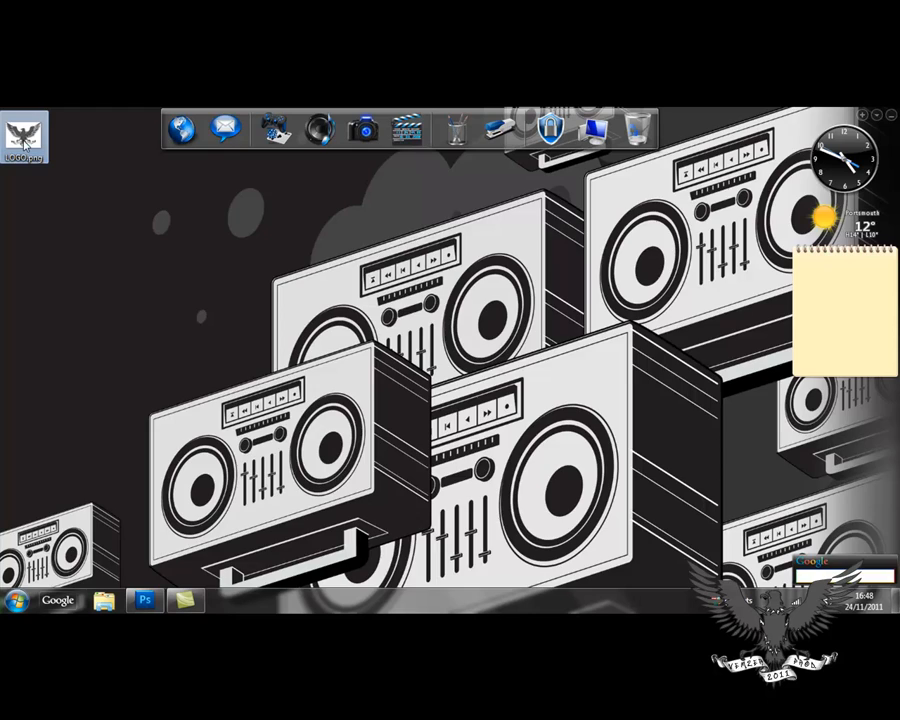